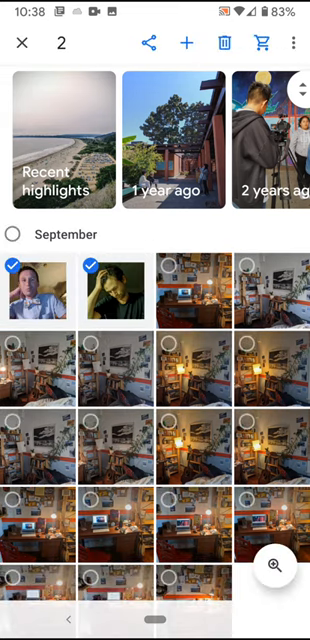
# - Select the third September GIF and start a new album from the three selected items
pyautogui.click(196, 290)
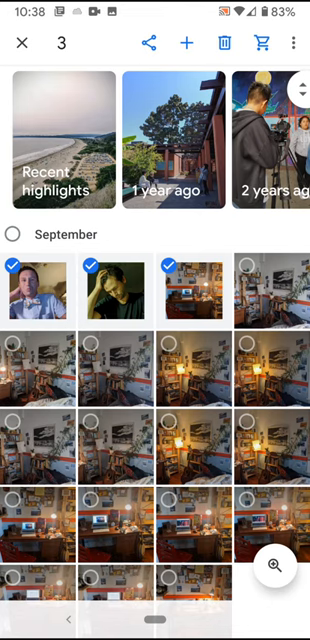
pyautogui.click(188, 44)
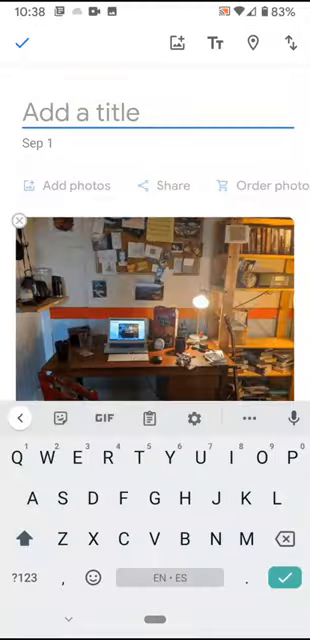
# - Title the album 'Zak Gifs' and create a shareable link for Google Classroom
pyautogui.write('Gif')
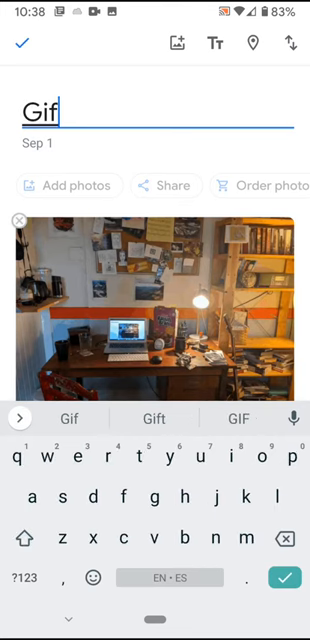
pyautogui.write('s')
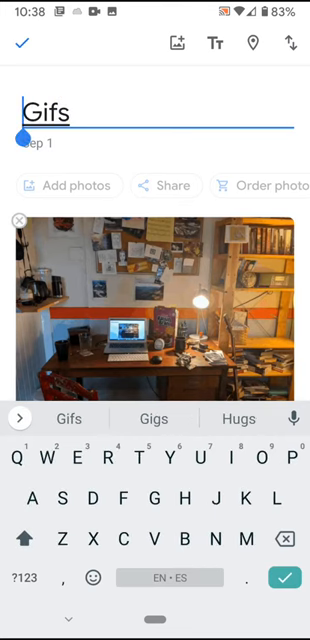
pyautogui.write('Zak')
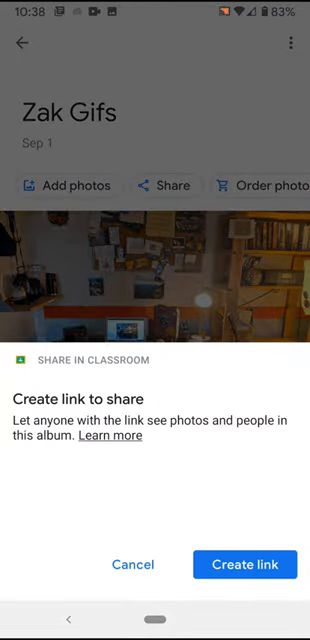
pyautogui.click(248, 564)
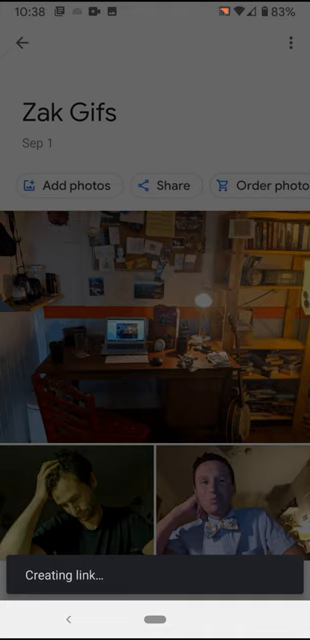